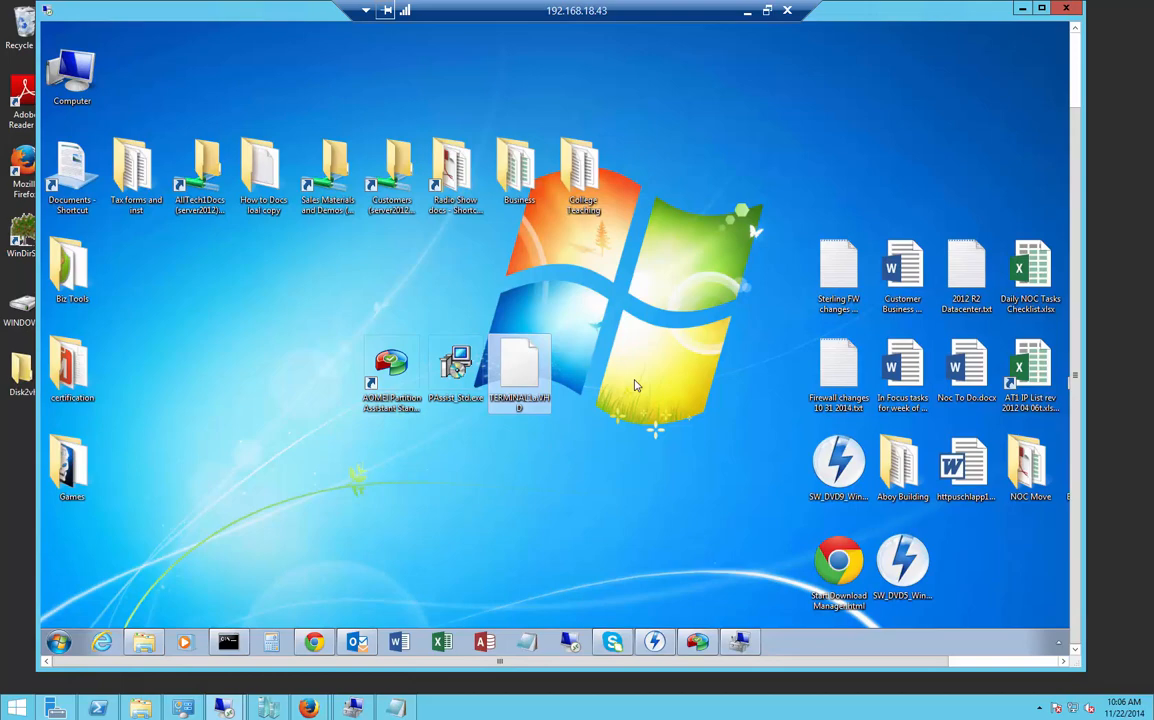
mouse_move(760, 508)
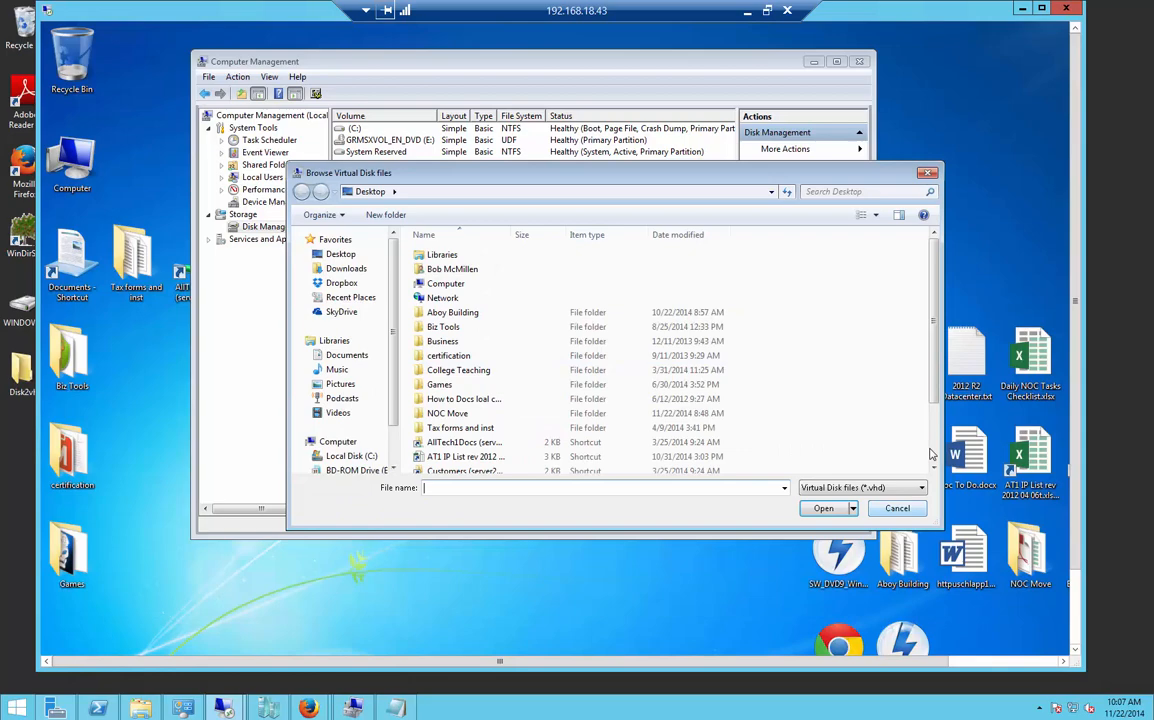
Step: Attach the desktop .vhd file as a disk via Attach VHD in Disk Management
click(896, 508)
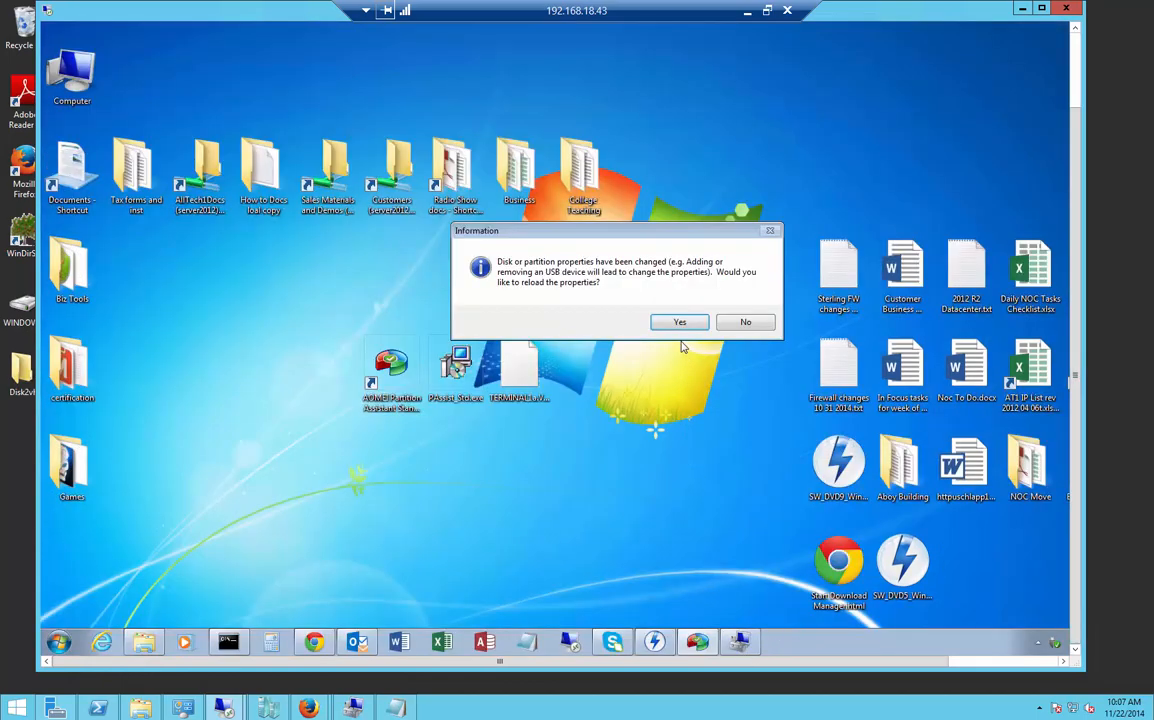
Step: Reload disk properties so AOMEI lists the 135.97GB GPT disk with NTFS partition F:
click(680, 321)
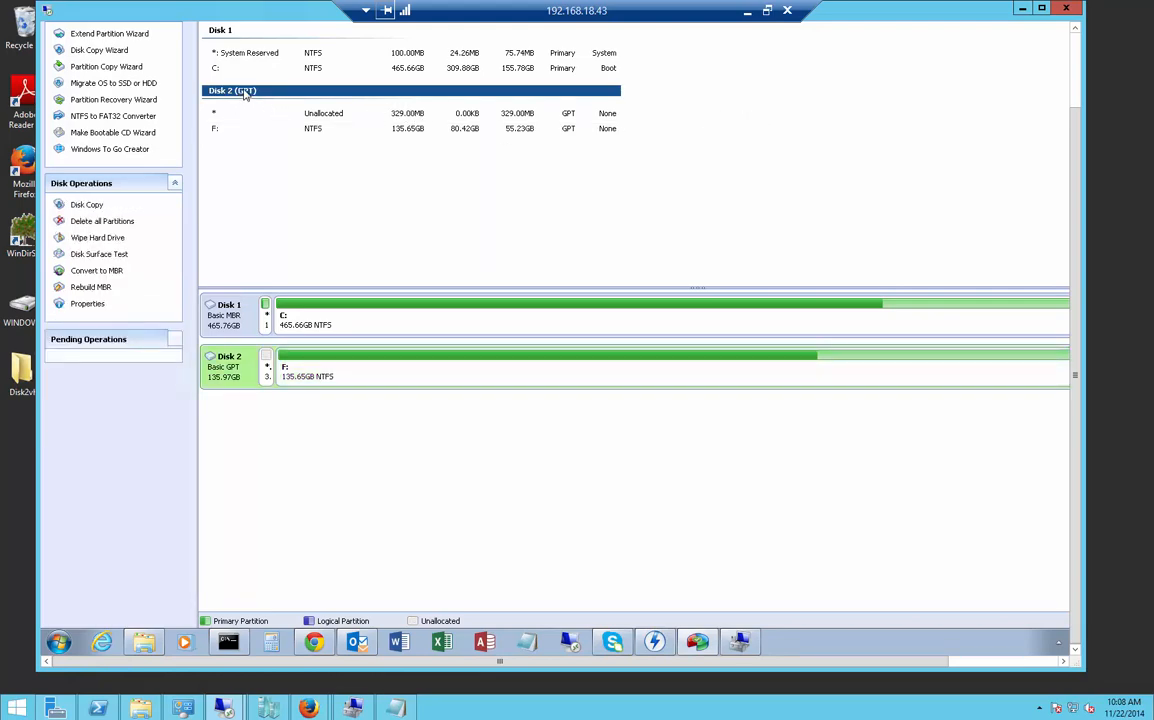
mouse_move(252, 96)
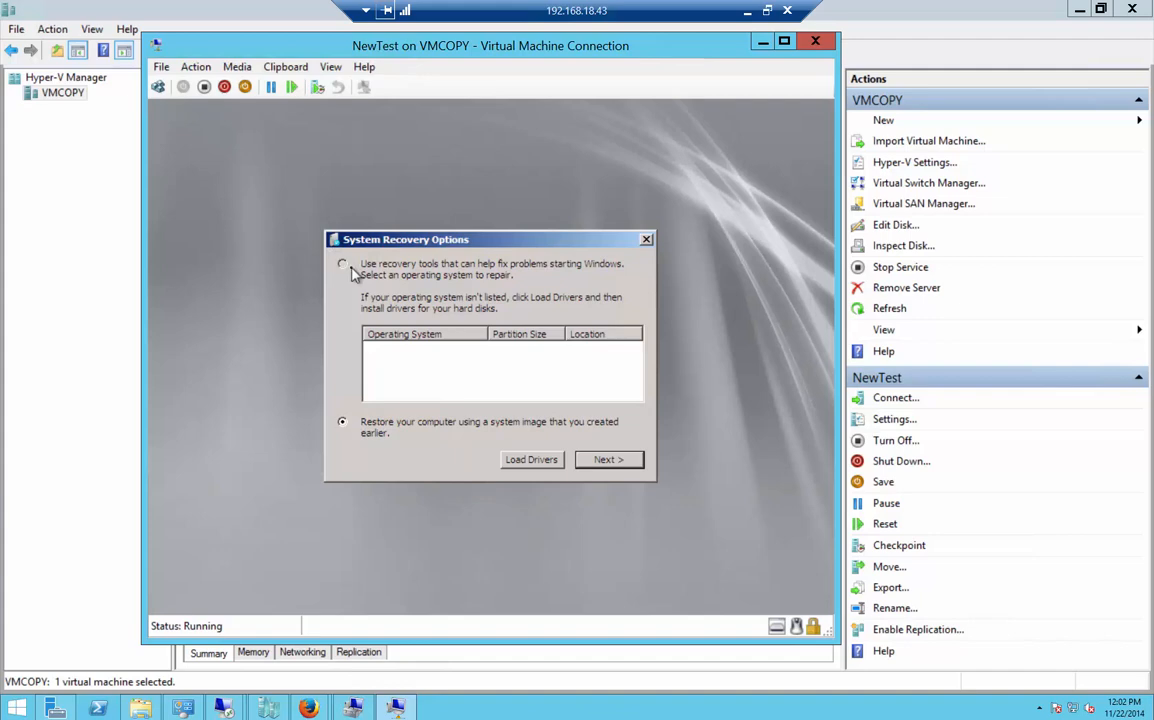
Step: Select 'Use recovery tools that can help fix problems starting Windows' in System Recovery Options
click(343, 264)
text(bootrec /)
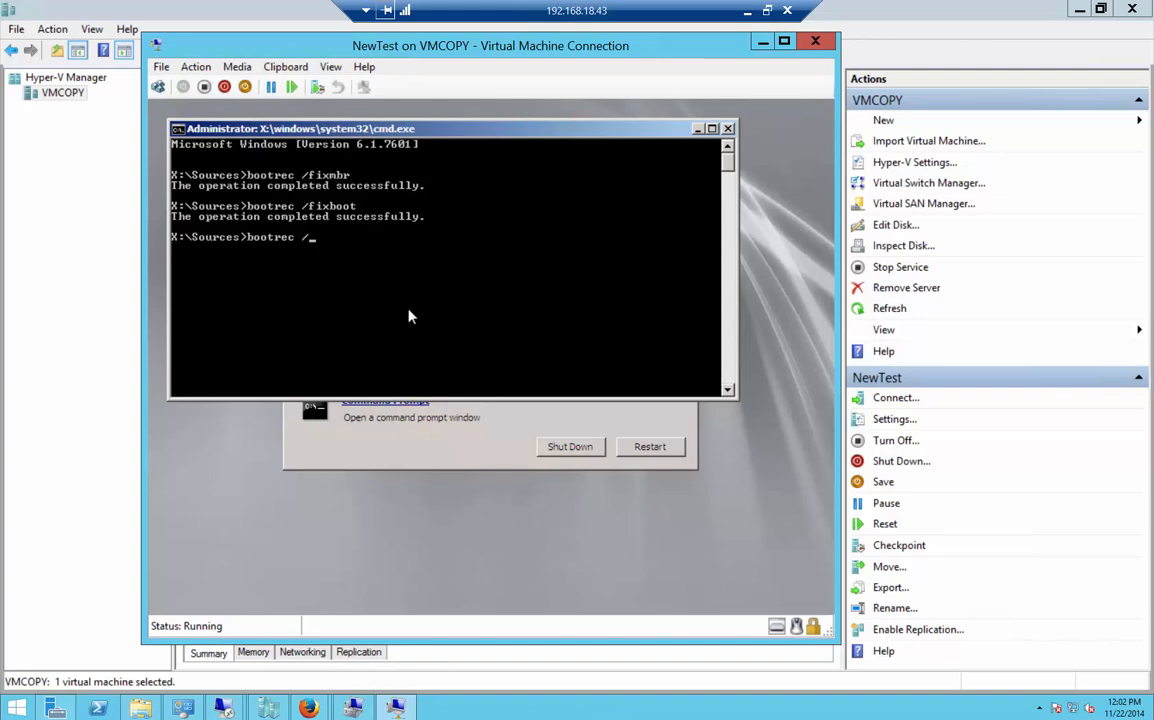
Step: Type the bootrec /rebuildbcd command at the recovery command prompt
text(rebuildb)
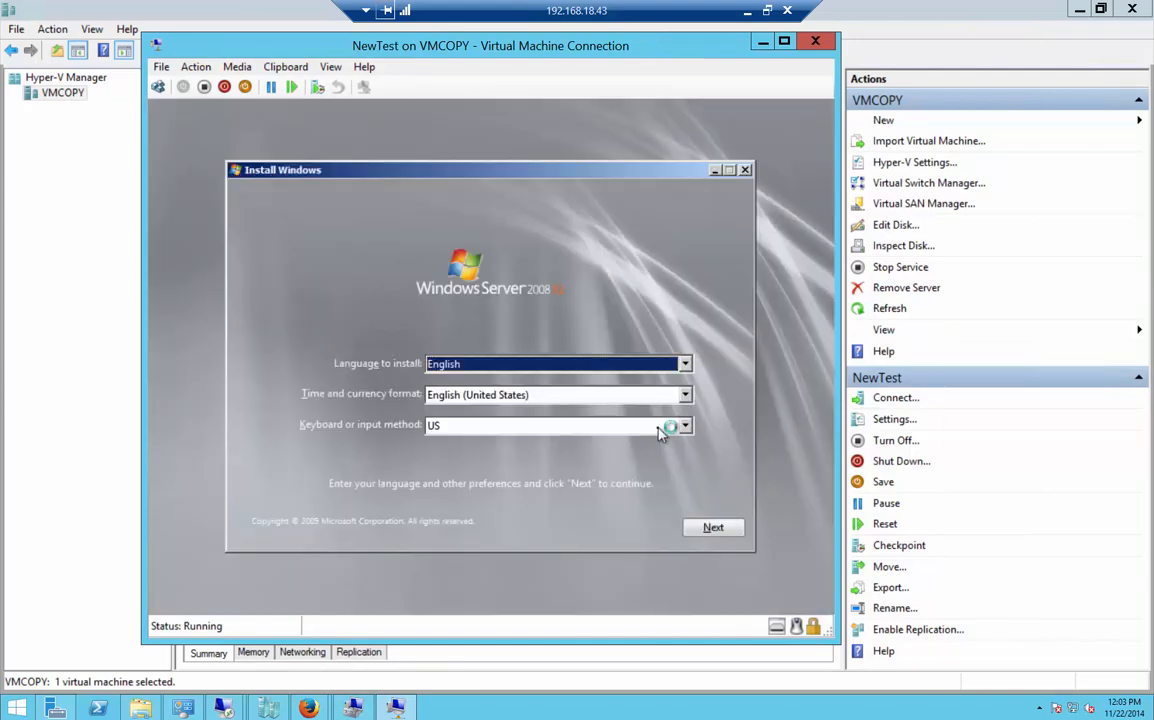
Step: Keep the English/US language defaults and continue to the Install now screen
click(713, 527)
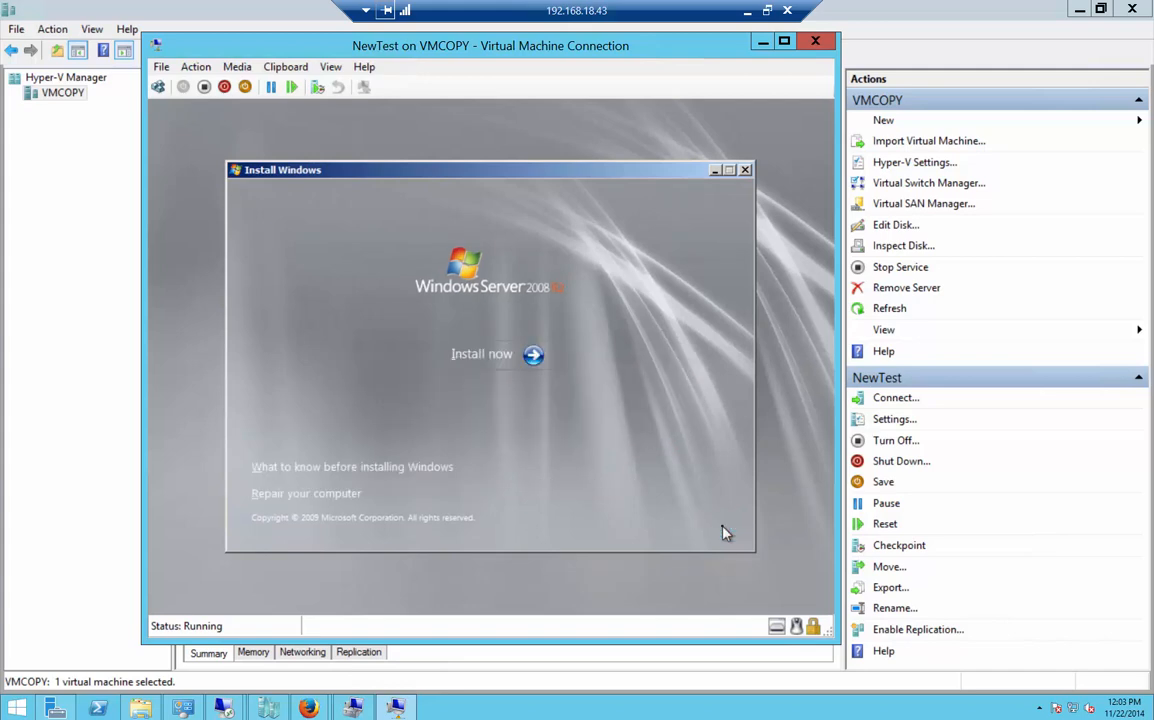